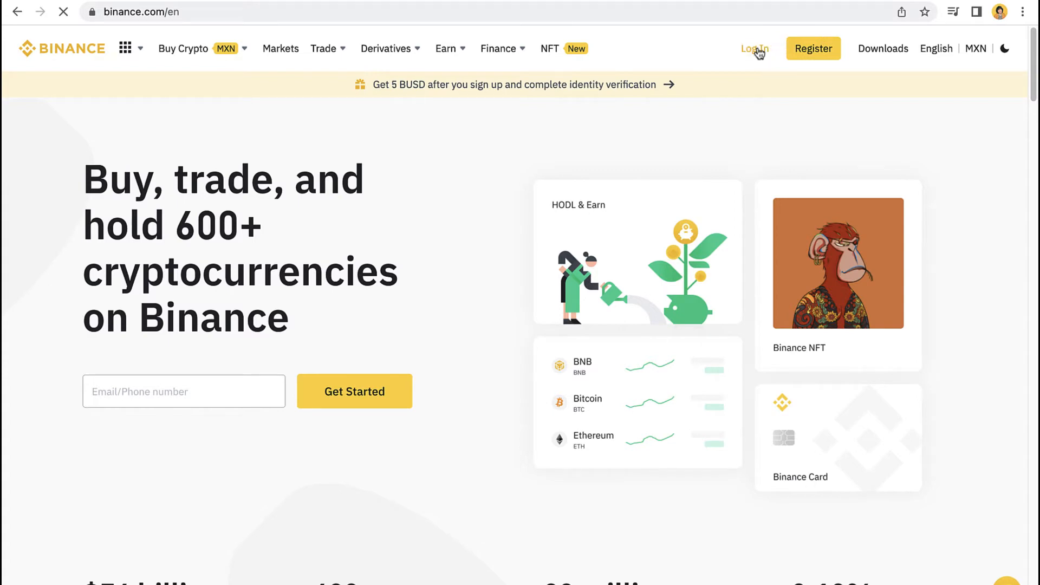
# Go to the Binance login page and switch to phone number sign-in.
pyautogui.click(754, 48)
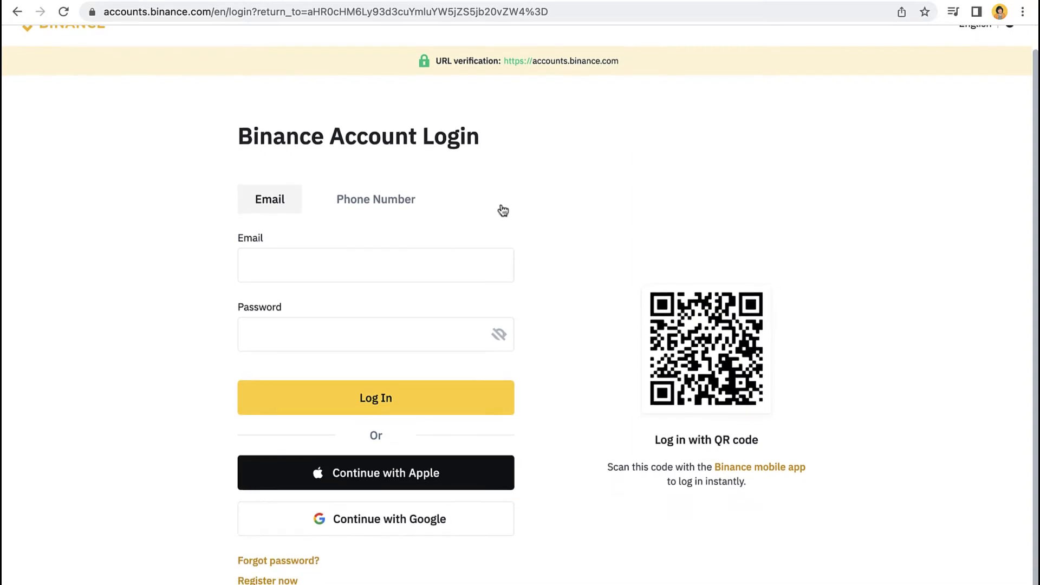
pyautogui.click(354, 334)
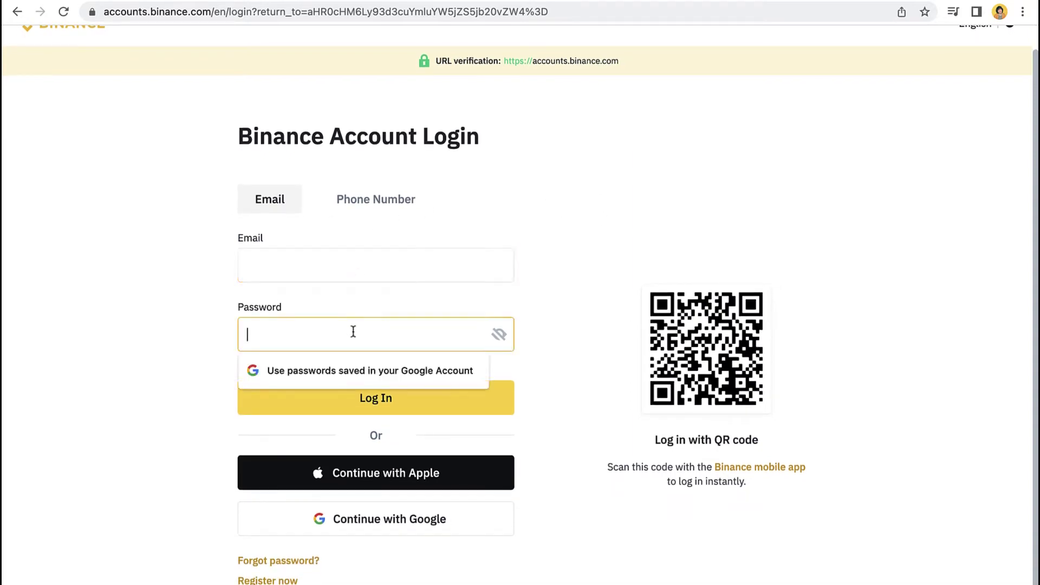
pyautogui.click(375, 199)
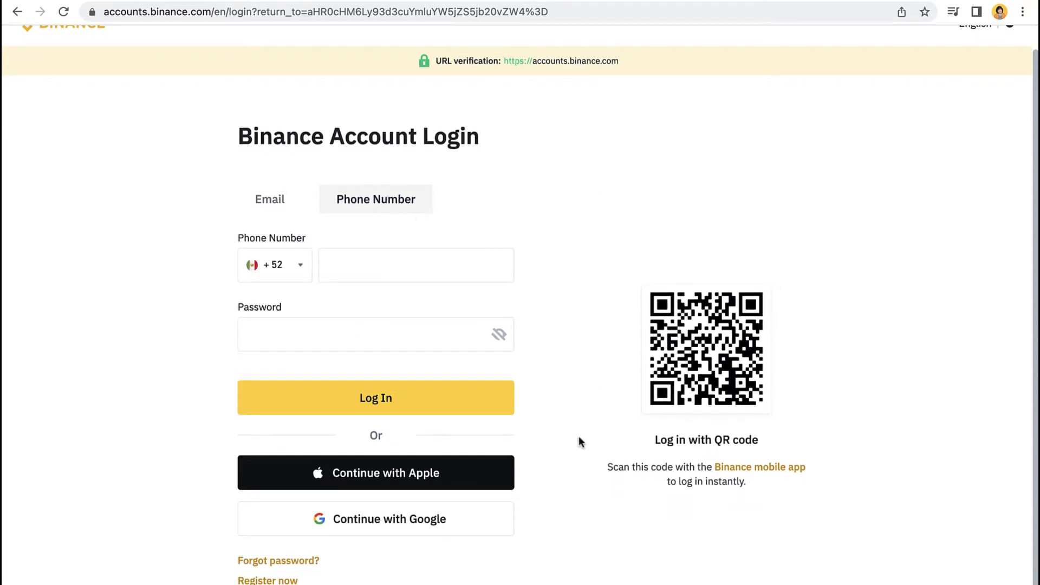
pyautogui.moveTo(415, 470)
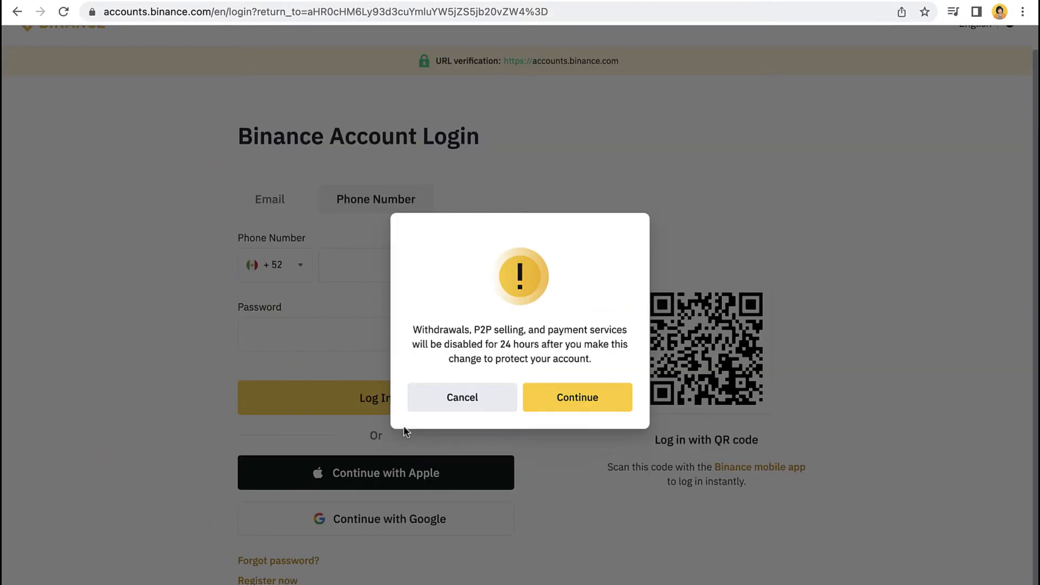
# Acknowledge the 24-hour withdrawal restriction warning and continue to password reset.
pyautogui.moveTo(476, 330); pyautogui.dragTo(629, 330)
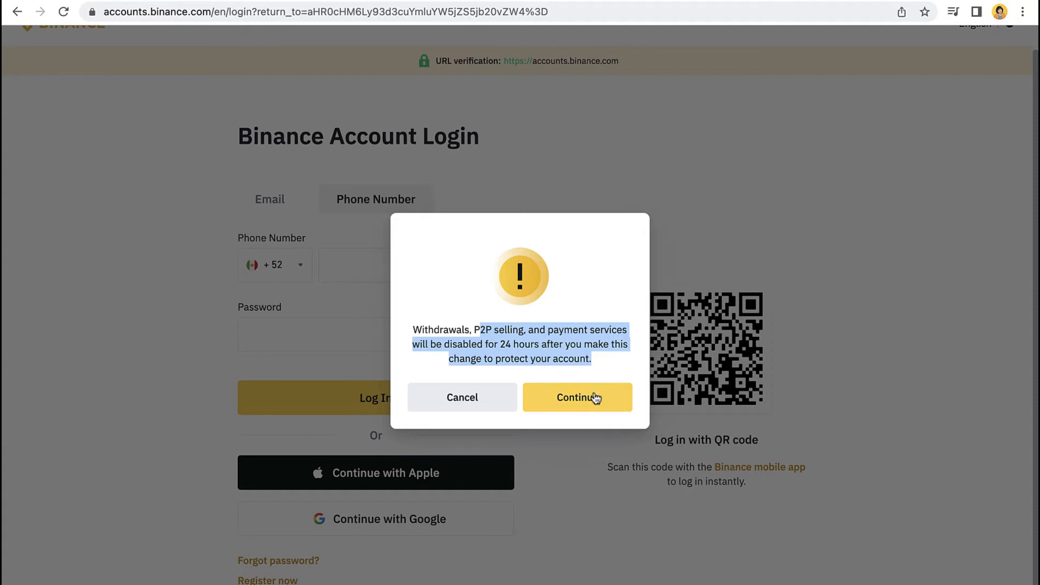
pyautogui.click(577, 397)
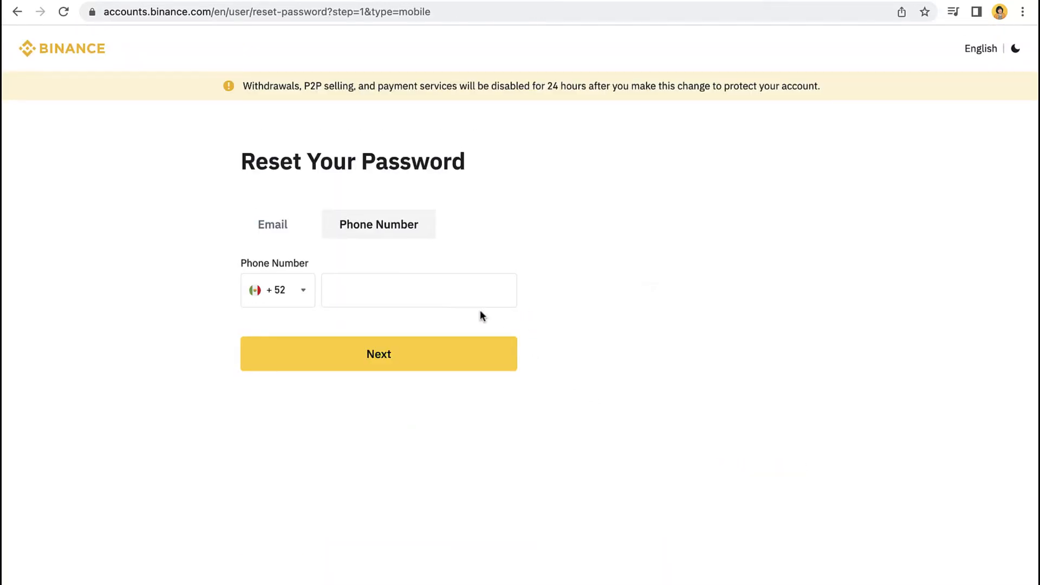
# Switch the reset to email, submit the address, and solve the slider puzzle.
pyautogui.click(272, 224)
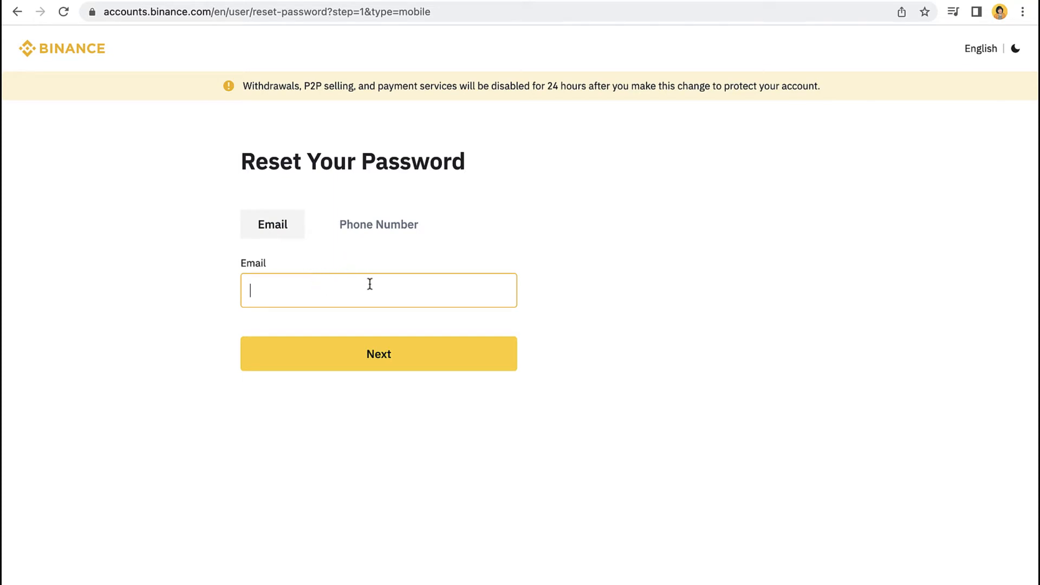
pyautogui.click(378, 354)
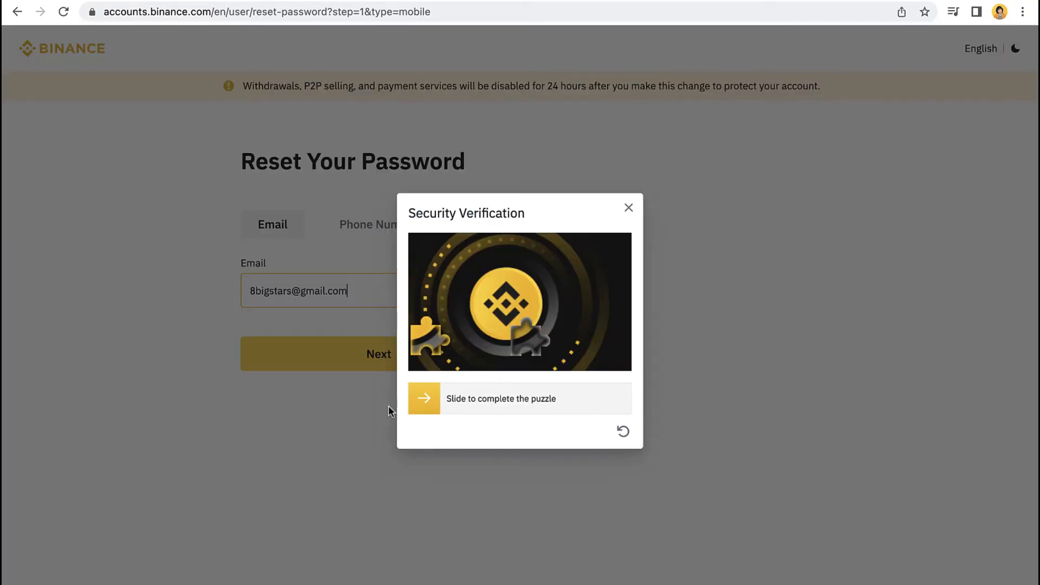
pyautogui.moveTo(423, 398); pyautogui.dragTo(531, 398)
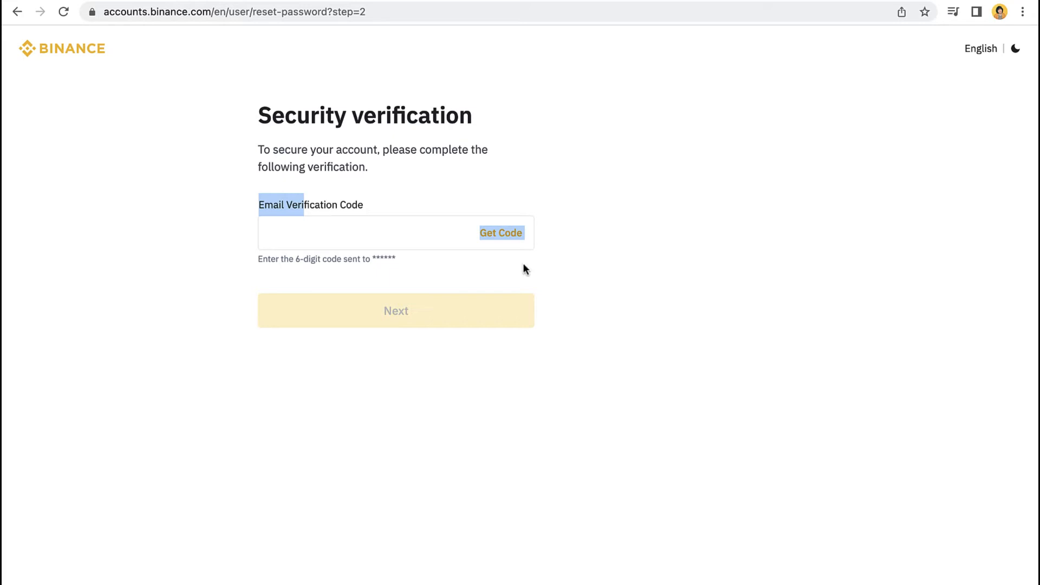
# Request the email verification code and enter it to reach the new password form.
pyautogui.click(501, 233)
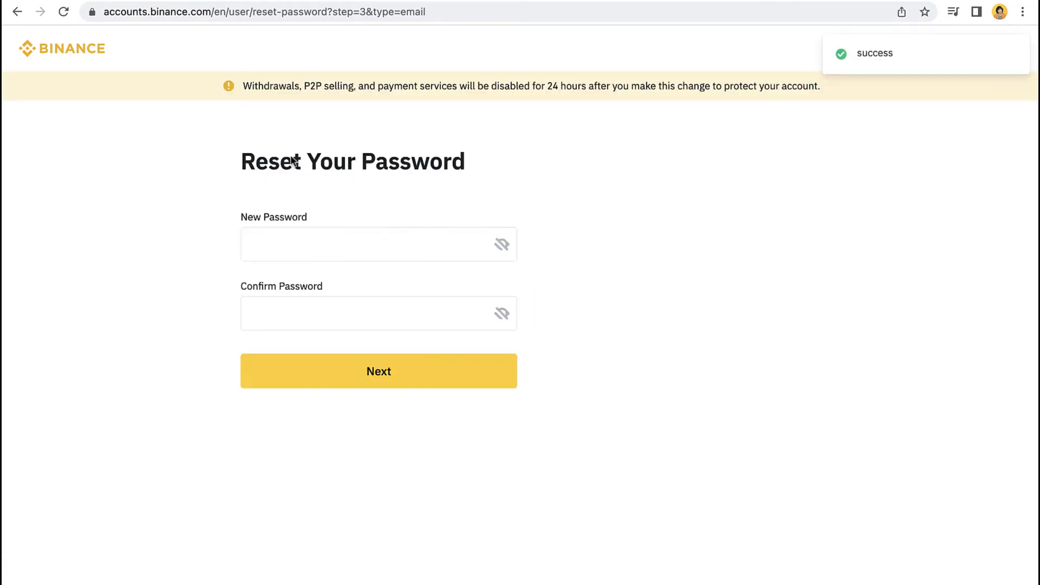
# Enter and confirm the new account password, then submit the change.
pyautogui.moveTo(243, 86); pyautogui.dragTo(420, 86)
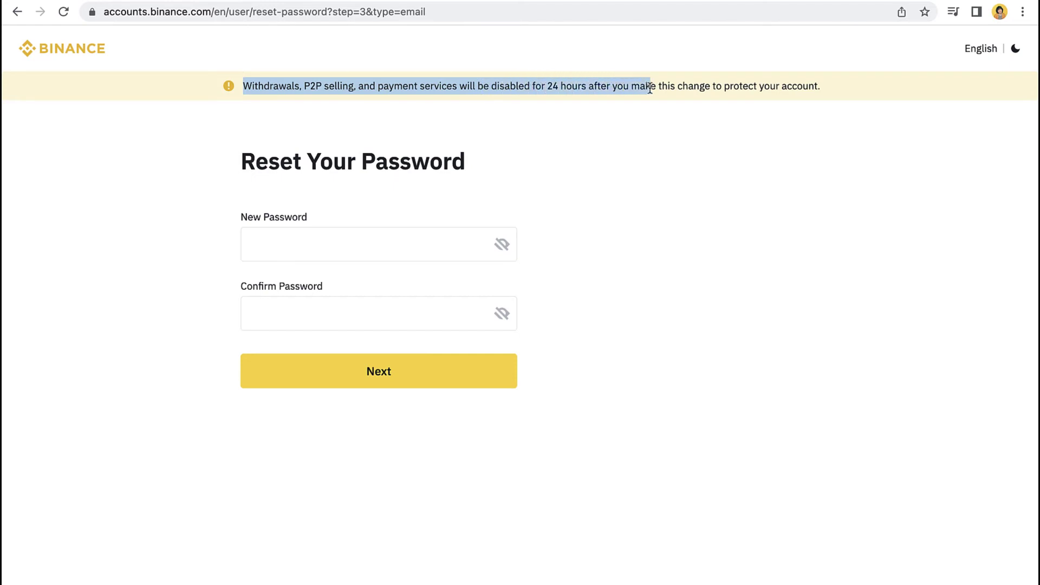
pyautogui.moveTo(649, 86); pyautogui.dragTo(833, 92)
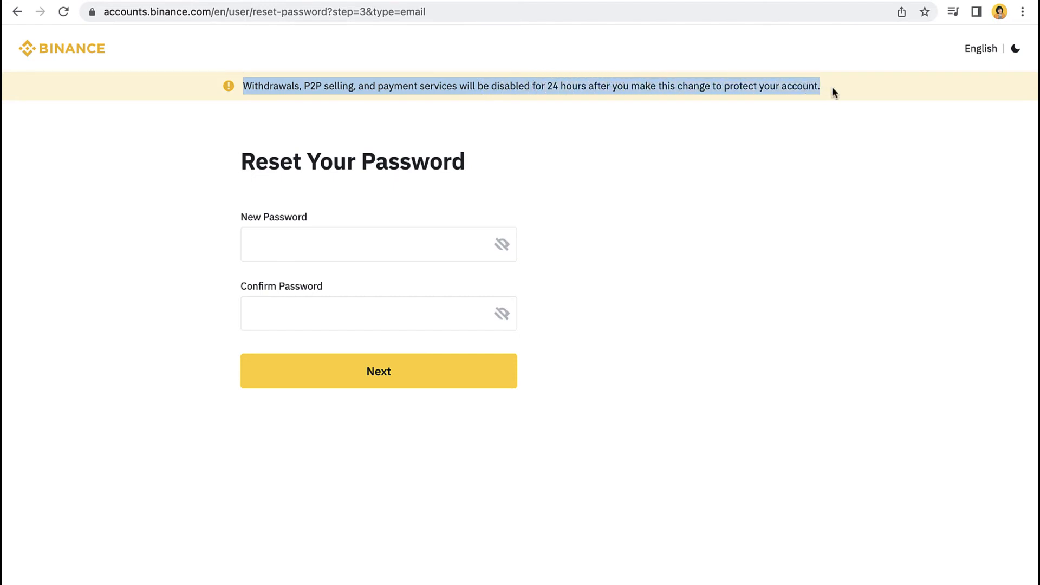
pyautogui.click(369, 244)
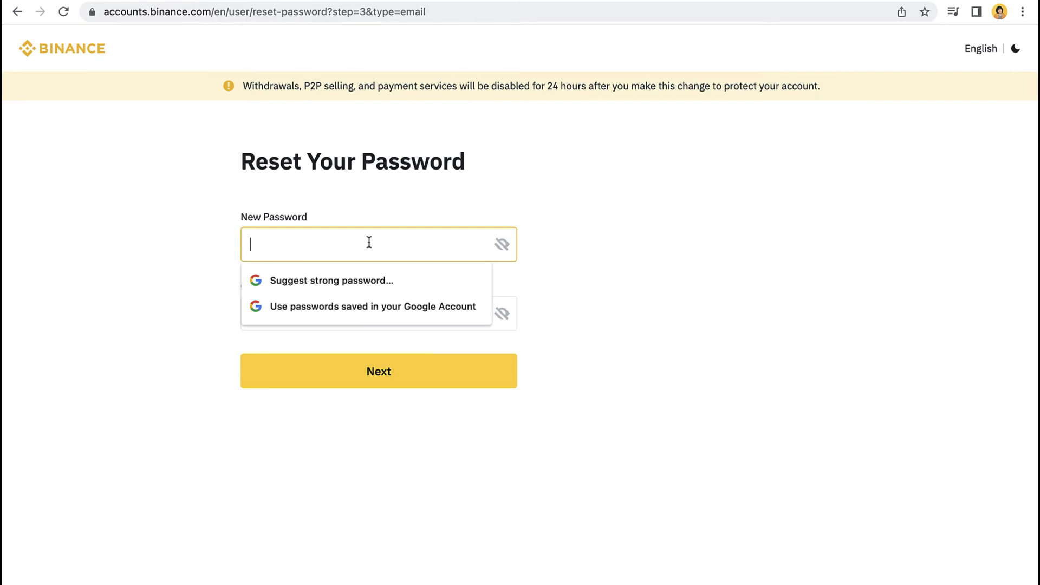
pyautogui.moveTo(602, 326)
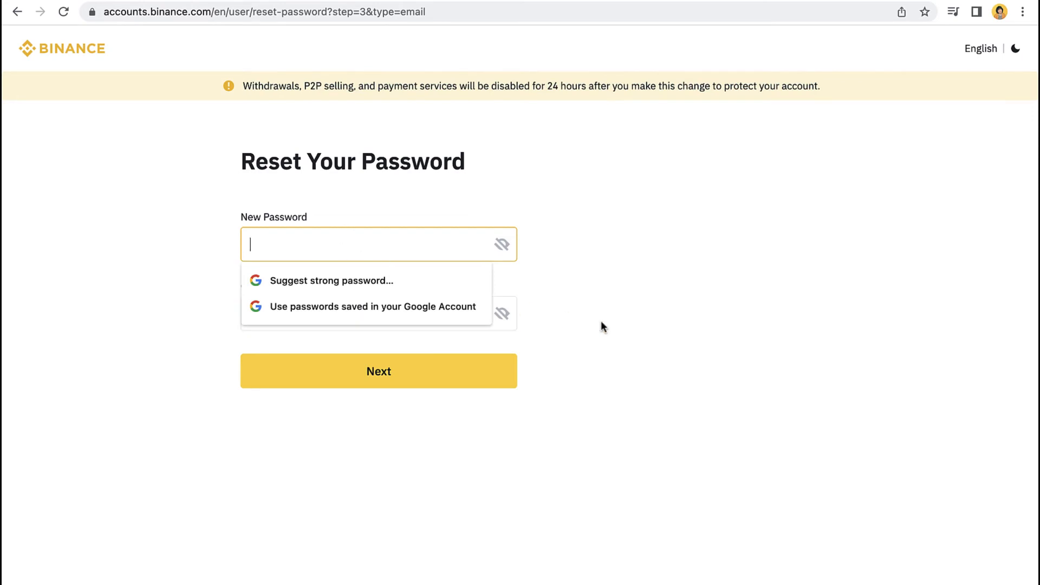
pyautogui.click(369, 313)
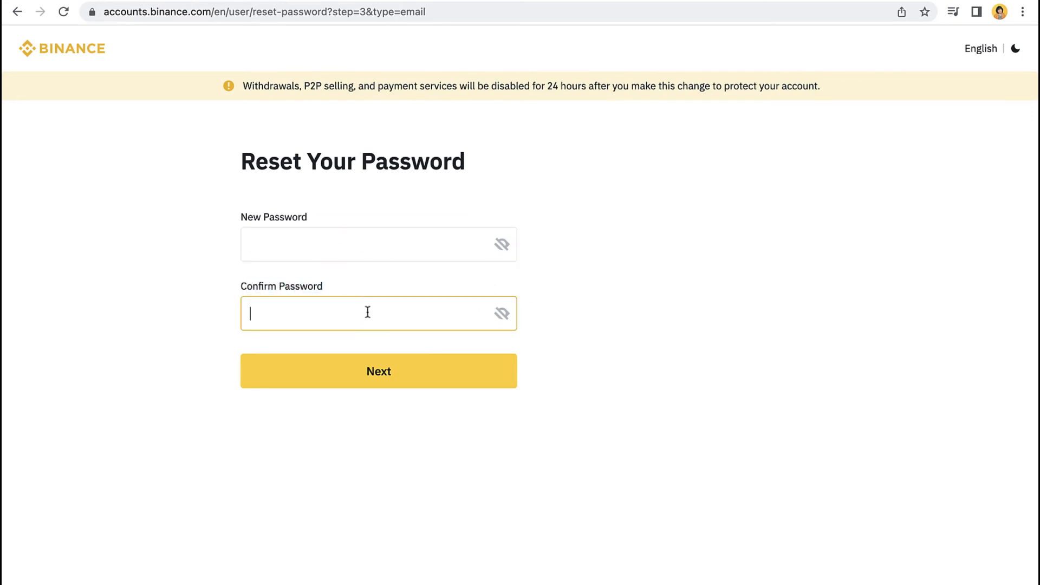
pyautogui.click(379, 371)
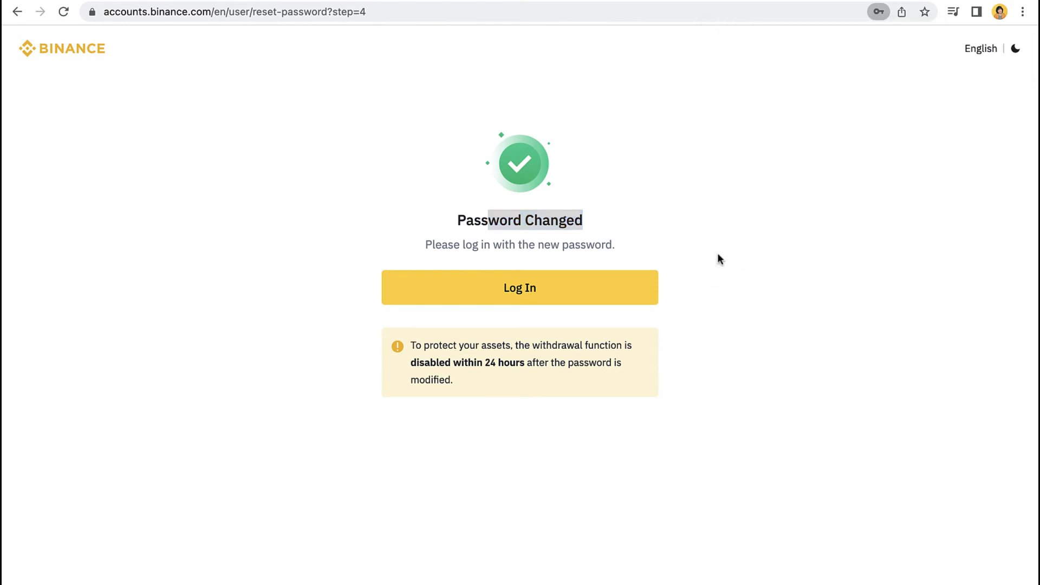
# Log in with the new password and submit the email verification code.
pyautogui.click(519, 288)
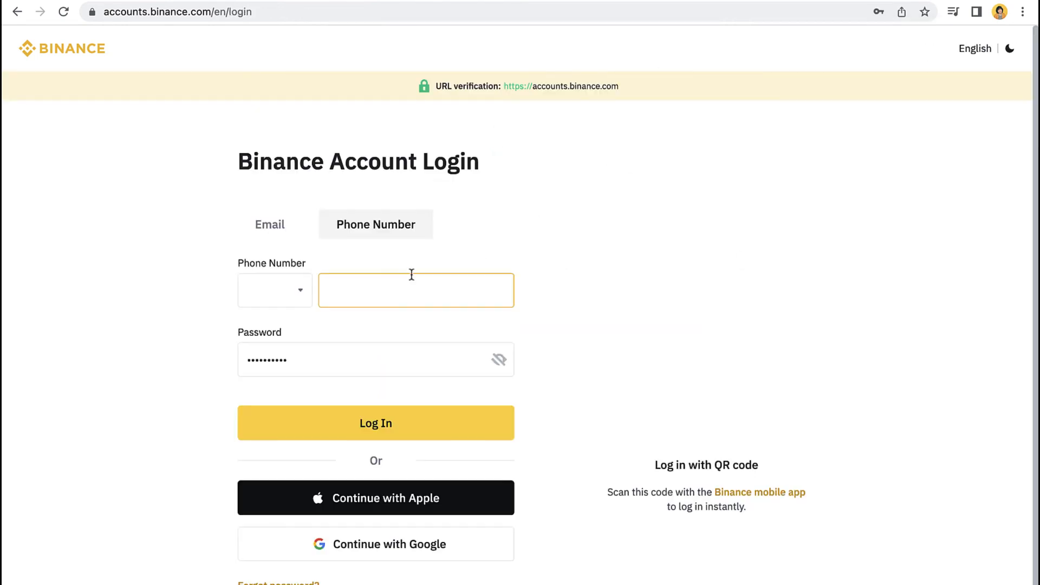
pyautogui.click(269, 225)
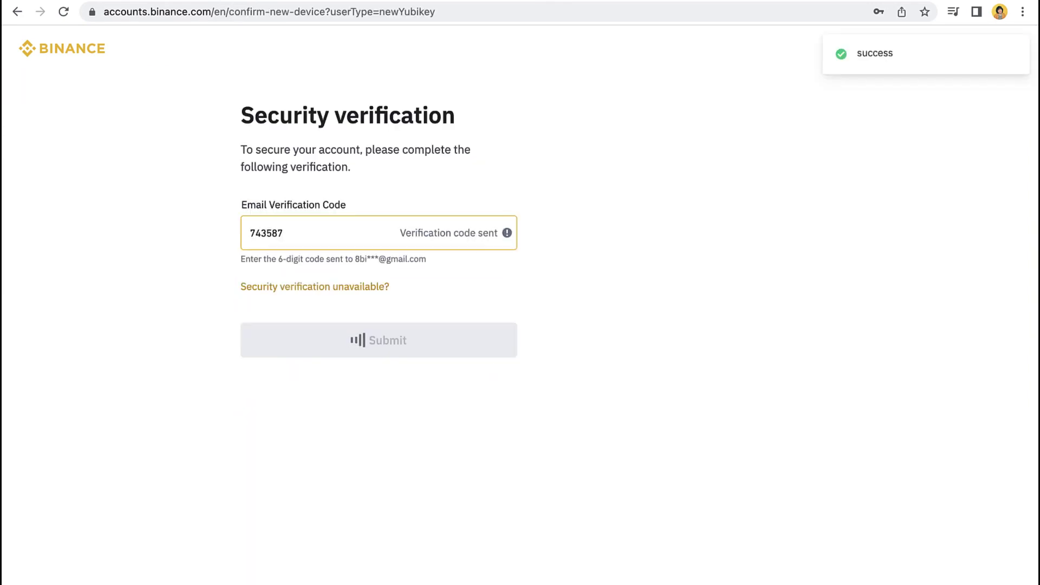
pyautogui.click(378, 340)
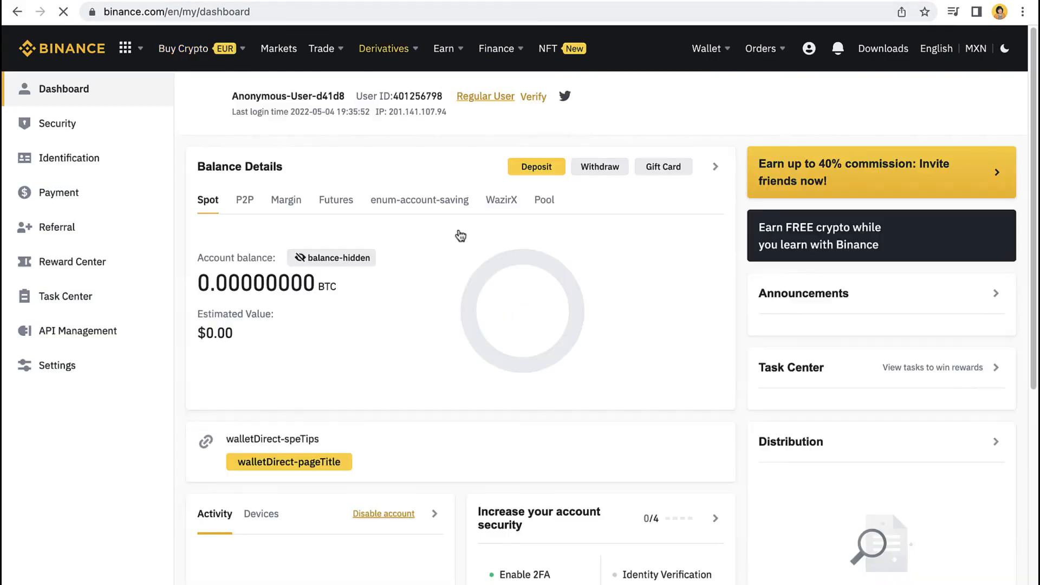